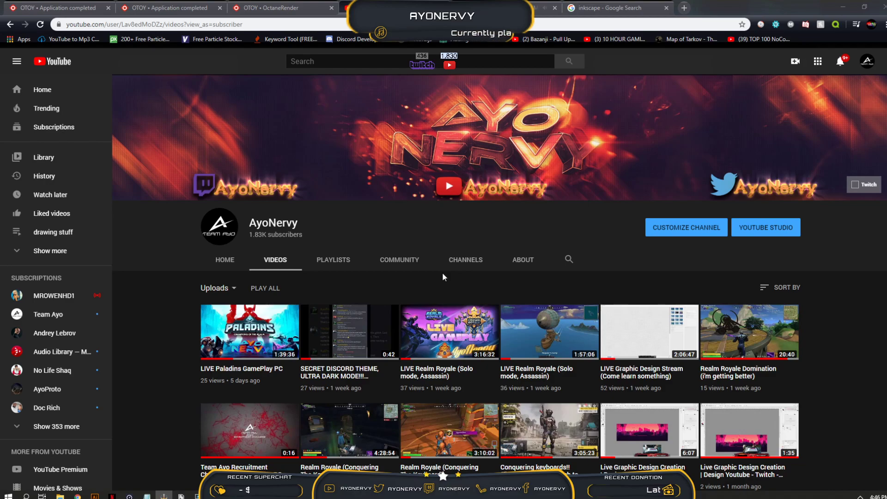
{"action": "mouse_move", "coordinate": [396, 453]}
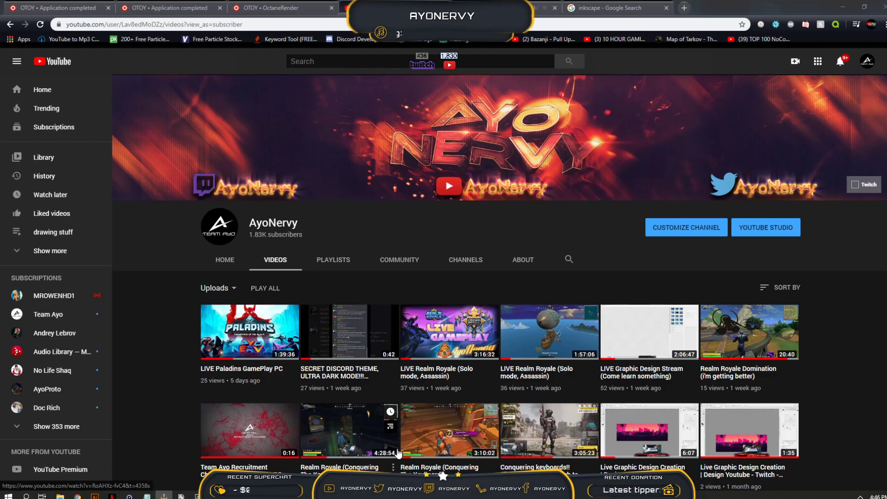
{"action": "mouse_move", "coordinate": [266, 319]}
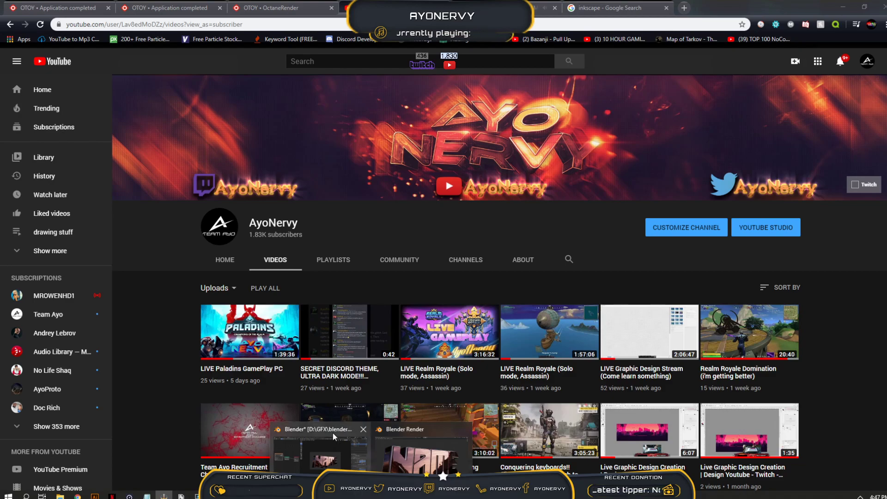
- Switch from the Blender window to the OTOY forum tab announcing OctaneRender 2019's free tier
{"action": "left_click", "coordinate": [317, 444]}
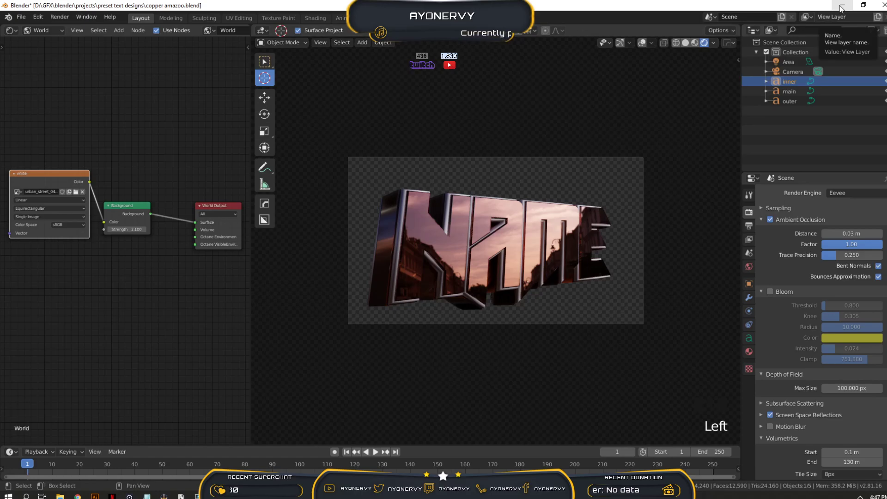
{"action": "mouse_move", "coordinate": [556, 178]}
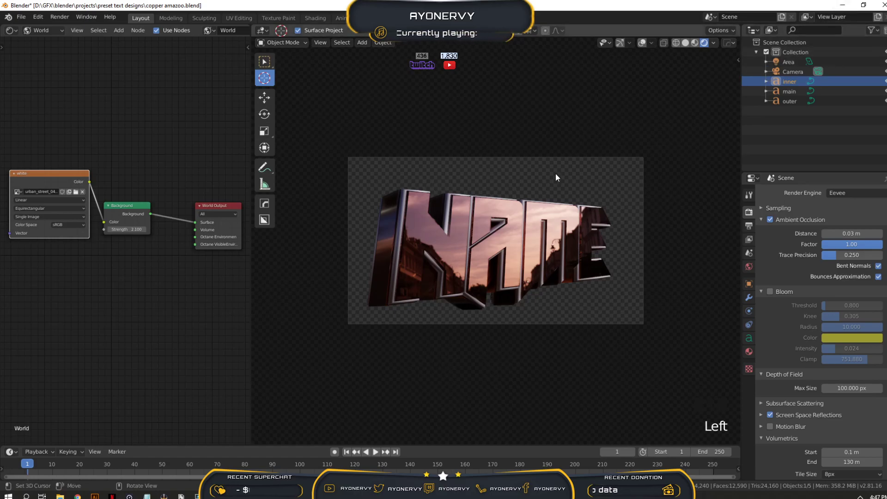
{"action": "mouse_move", "coordinate": [405, 392]}
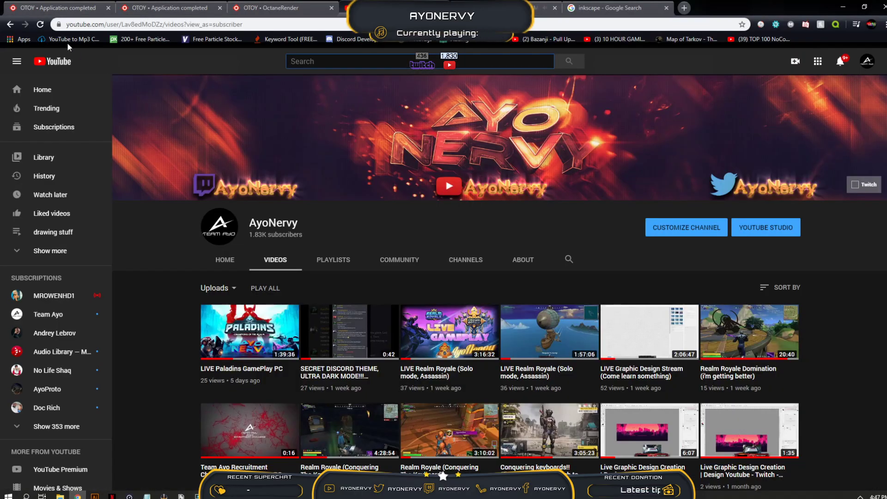
{"action": "left_click", "coordinate": [57, 8]}
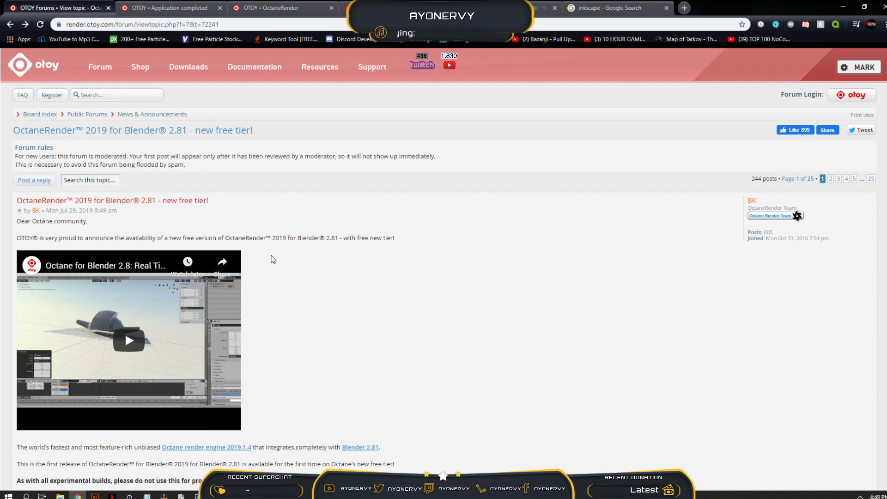
- Scroll the forum post past the installation steps to the free-tier download section and first replies
{"action": "scroll", "scroll_direction": "down", "scroll_amount": 3}
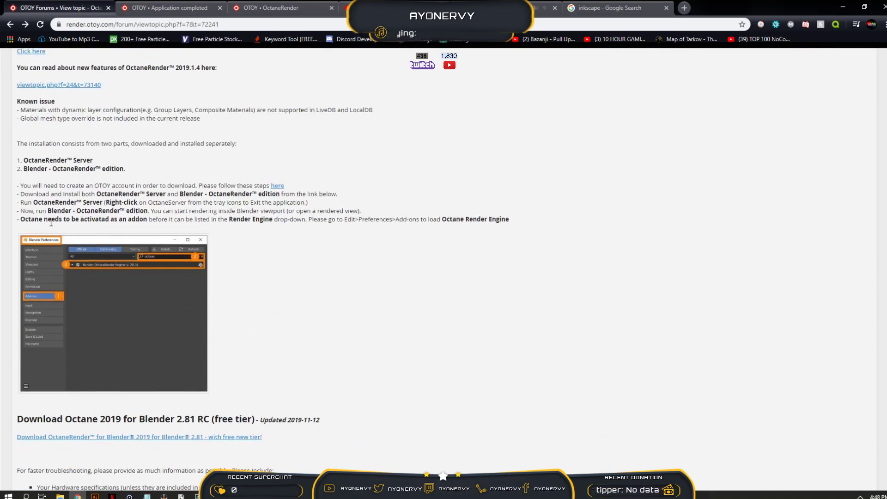
{"action": "scroll", "scroll_direction": "down", "scroll_amount": 3}
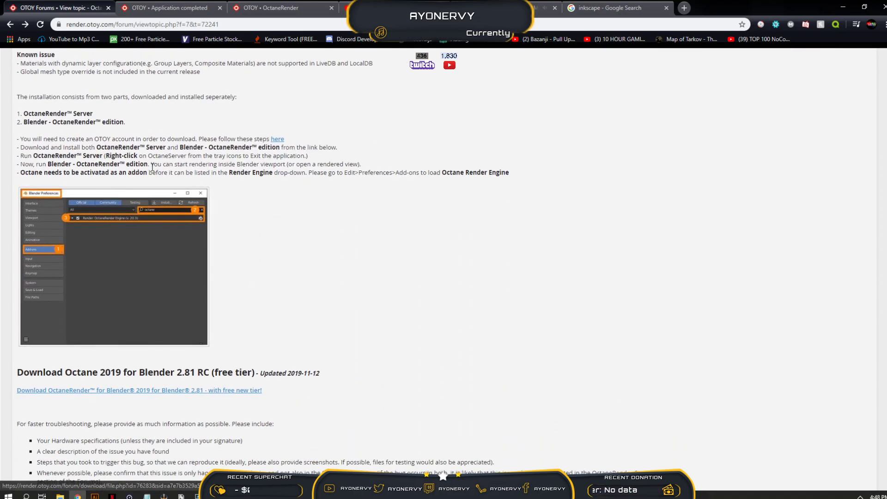
{"action": "mouse_move", "coordinate": [96, 236]}
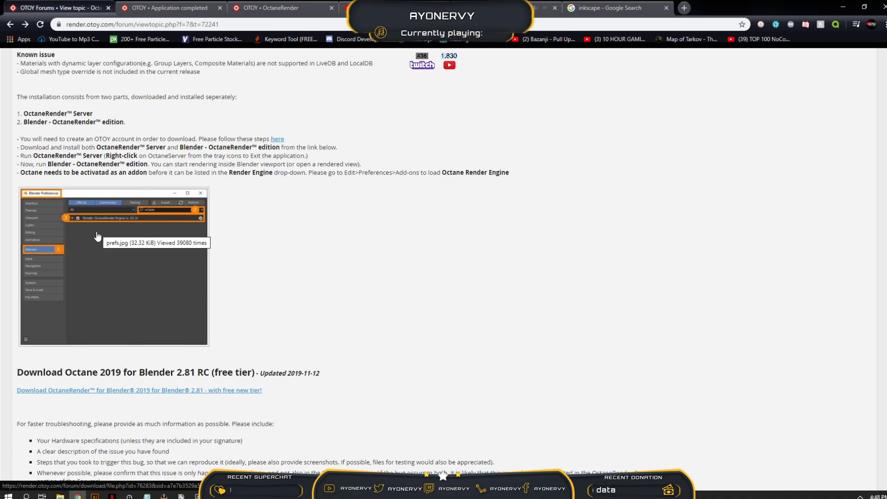
{"action": "scroll", "scroll_direction": "down", "scroll_amount": 3}
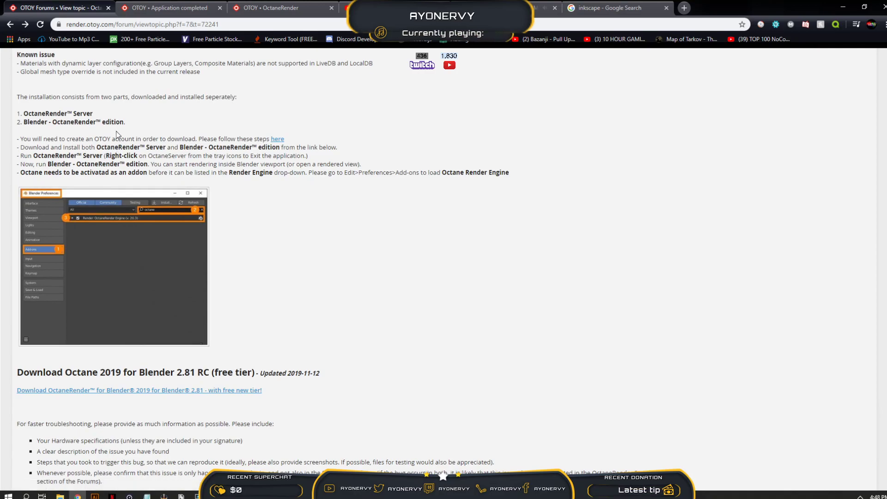
{"action": "scroll", "scroll_direction": "down", "scroll_amount": 3}
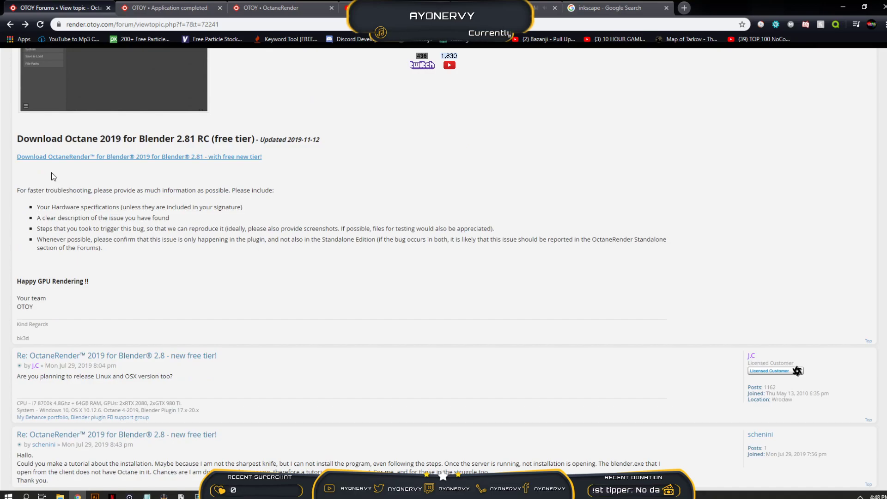
{"action": "mouse_move", "coordinate": [52, 165]}
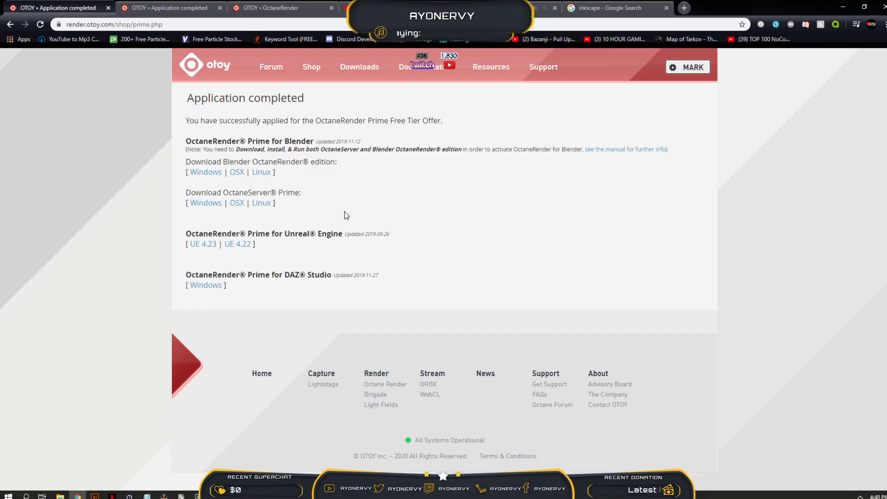
{"action": "mouse_move", "coordinate": [333, 248]}
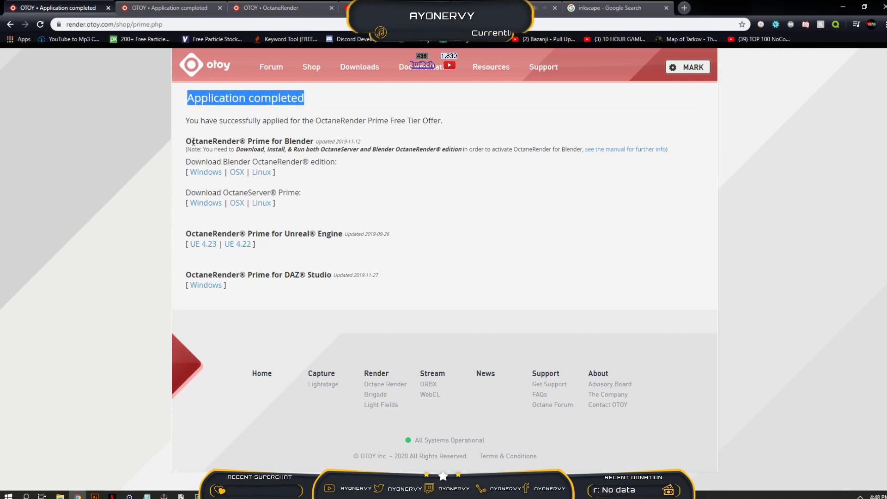
- Highlight the Application completed heading, then show recently added apps listing OctaneServer Prime and Blender Octane Edition
{"action": "double_click", "coordinate": [198, 162]}
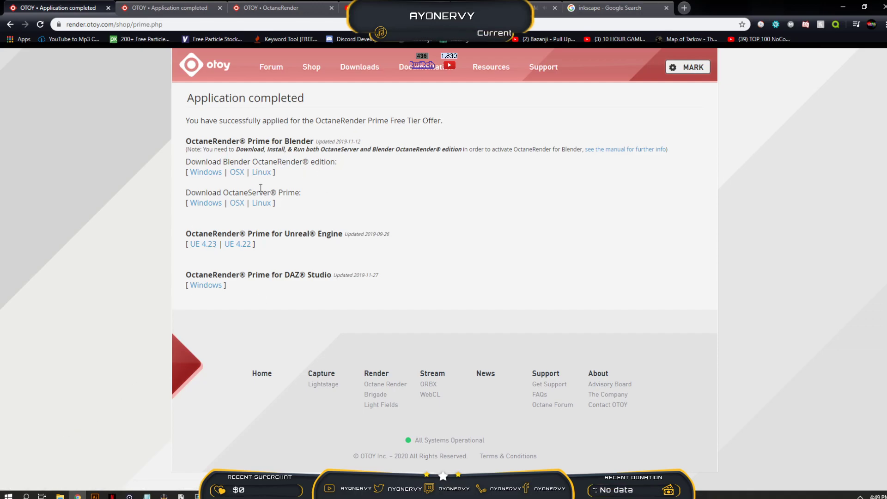
{"action": "left_click", "coordinate": [7, 495]}
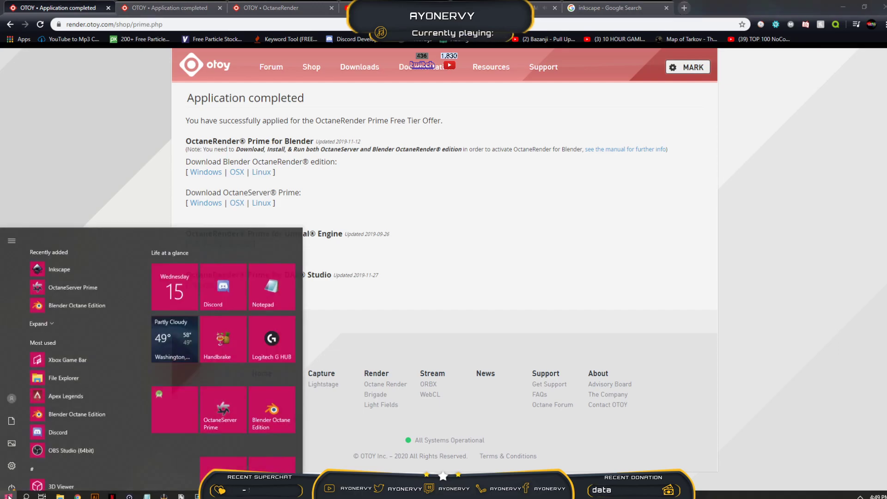
- Scroll the Start menu's app list before returning to the OTOY Application completed page
{"action": "scroll", "scroll_direction": "down", "scroll_amount": 3}
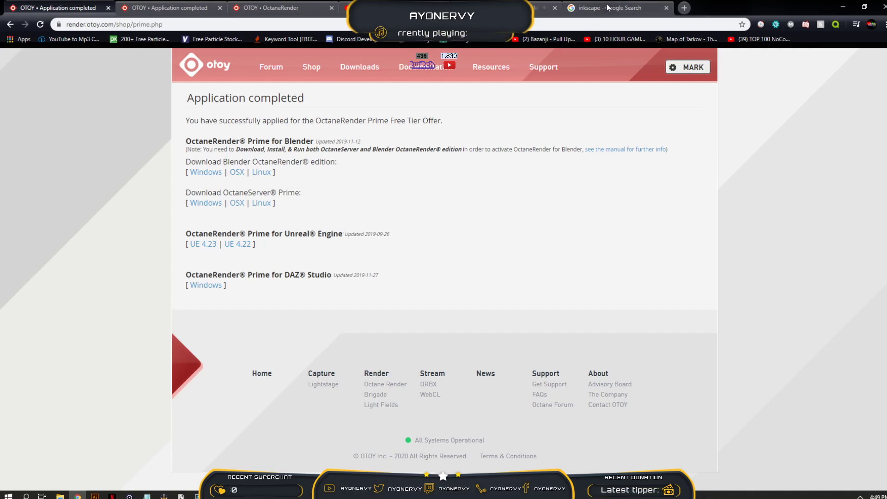
- Download the Inkscape 0.92.4 64-bit Windows .exe installer and show Inkscape among recently added apps
{"action": "left_click", "coordinate": [610, 9]}
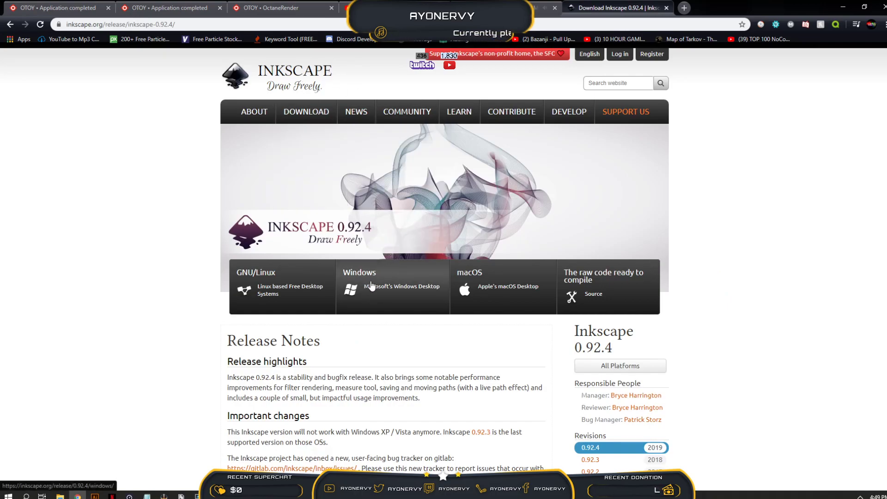
{"action": "left_click", "coordinate": [392, 285]}
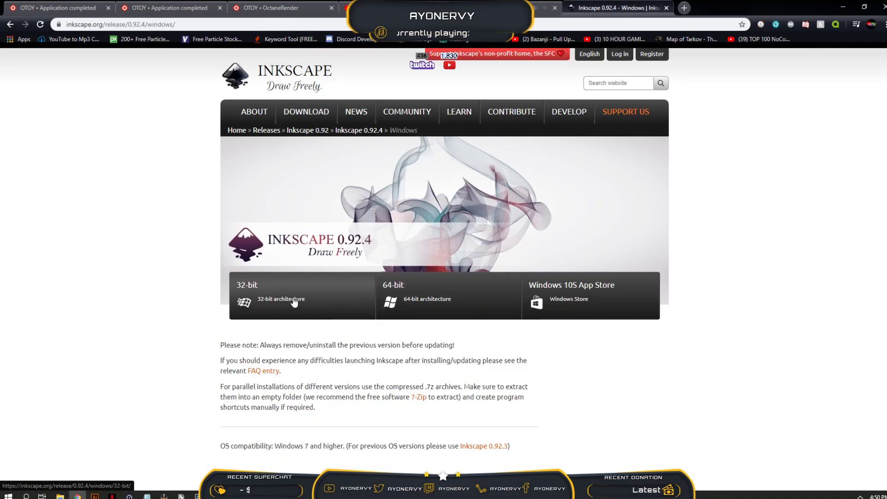
{"action": "mouse_move", "coordinate": [427, 327]}
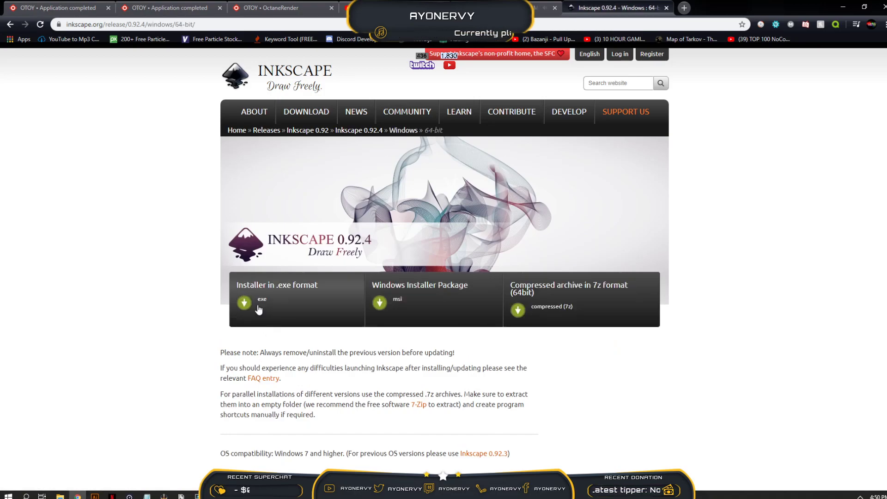
{"action": "left_click", "coordinate": [261, 299]}
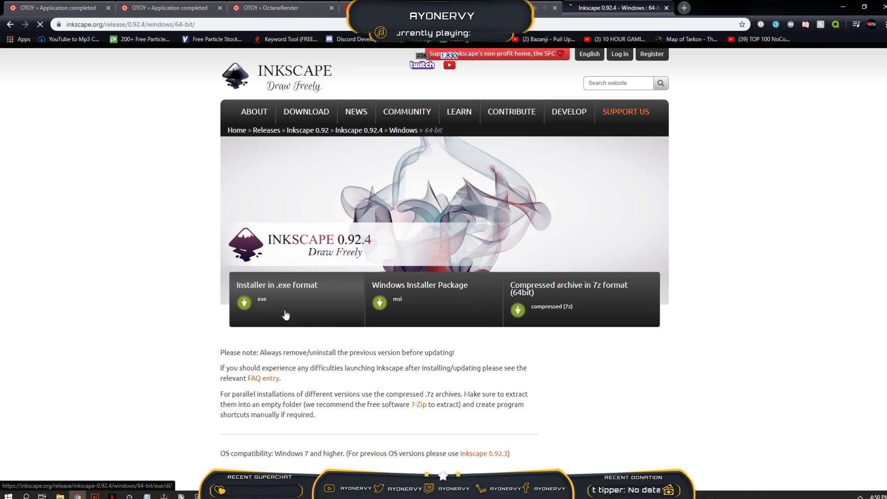
{"action": "left_click", "coordinate": [262, 302]}
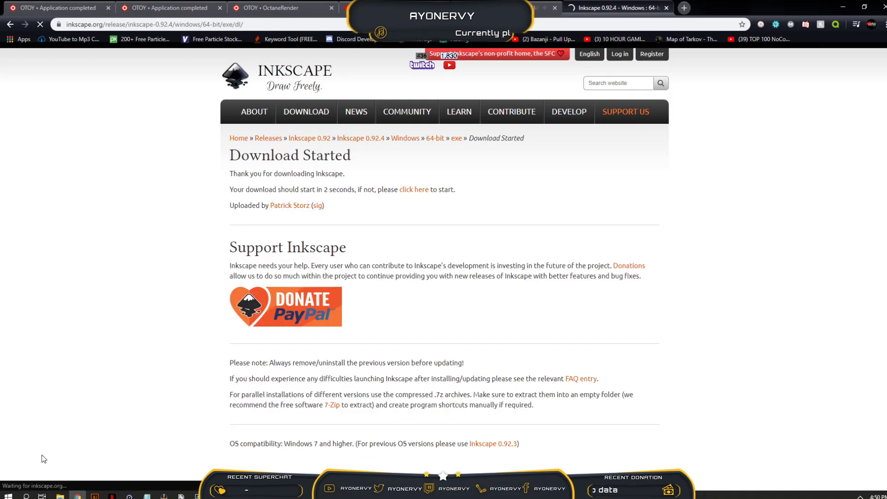
{"action": "left_click", "coordinate": [7, 496]}
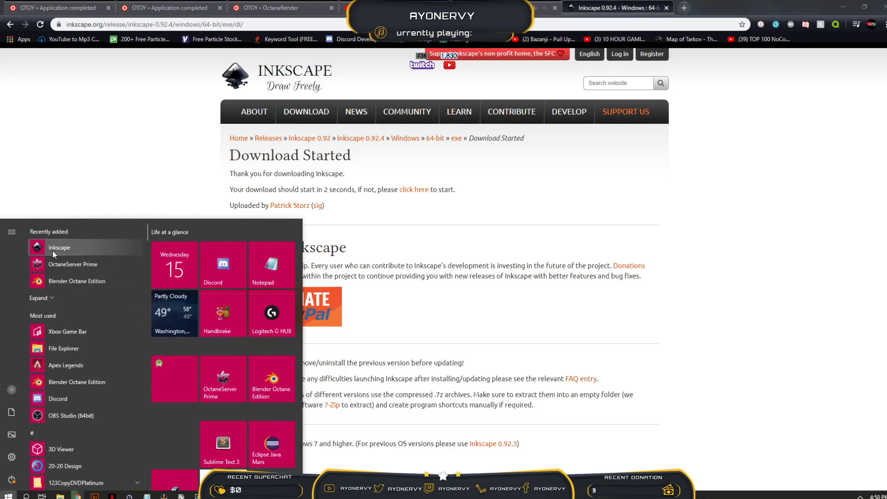